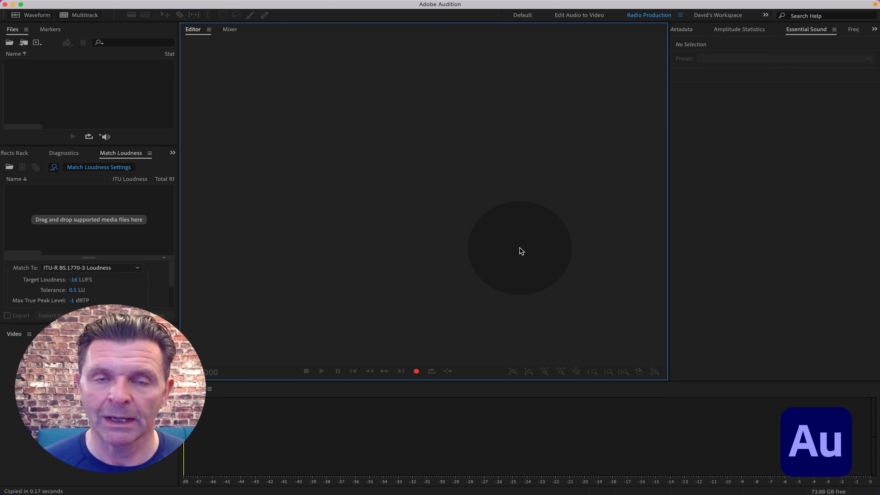
- Start a new multitrack session named VO at 48000 Hz, 32-bit float, mono mix
key("cmd")
type("VO")
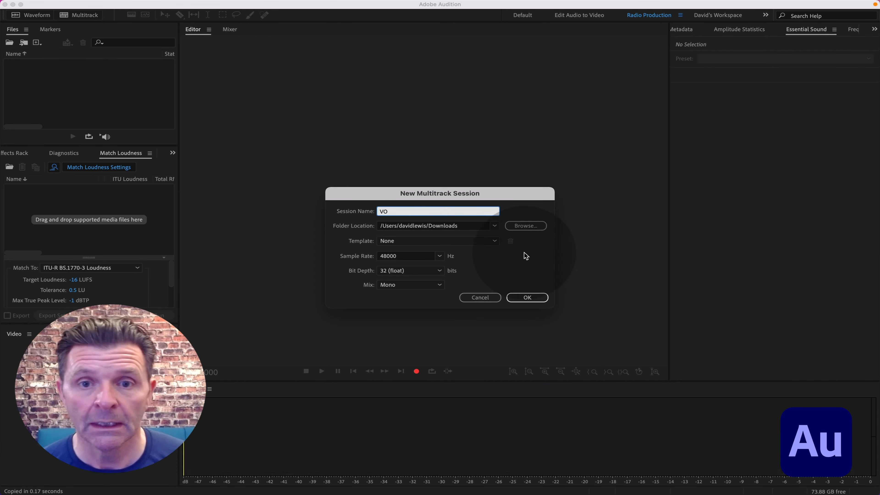
- Create the VO session and place the dialogue clip on Track 1 and the Yoga music on Track 2
left_click(526, 297)
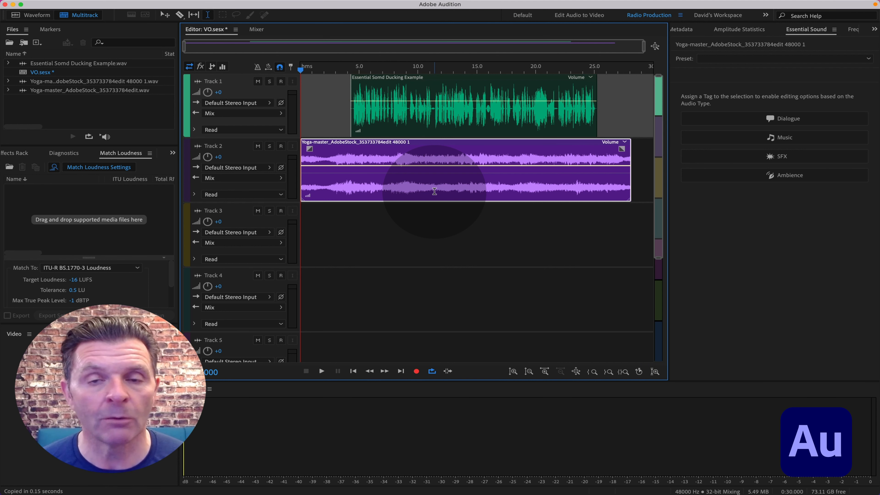
left_click(421, 107)
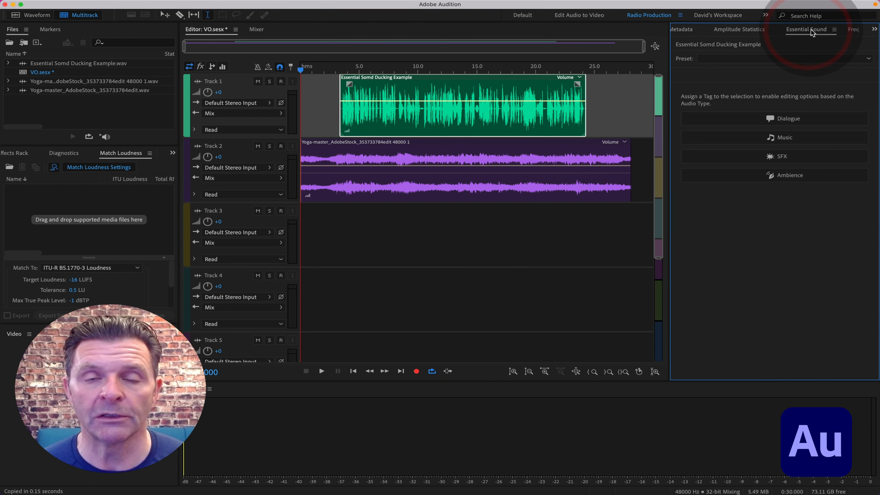
- Tag the Track 1 clip as Dialogue, the Track 2 clip as Music, and enable Ducking on the music
left_click(310, 5)
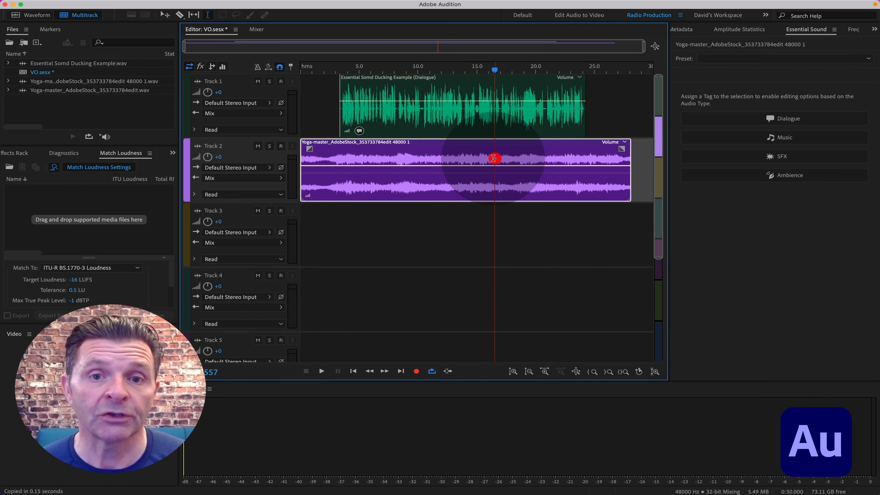
left_click(784, 137)
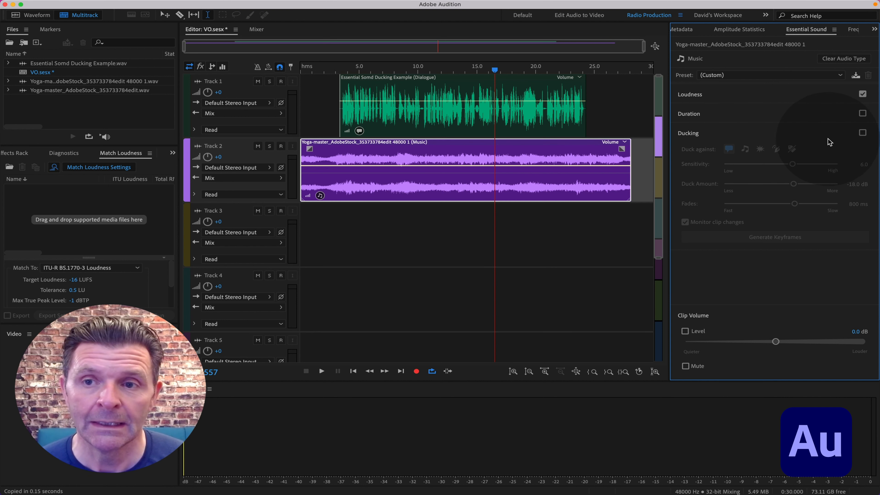
left_click(863, 133)
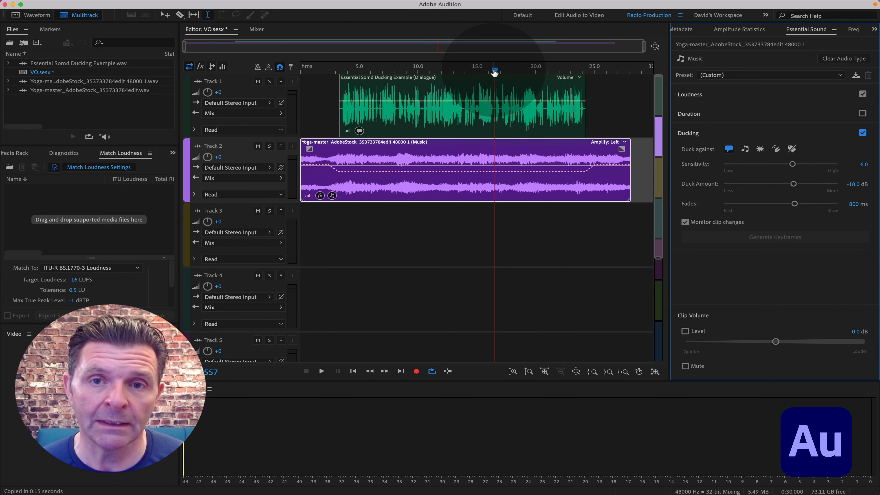
- Set Duck Amount -23.8 dB and Fades 490 ms, then play back from near the start
left_click(335, 66)
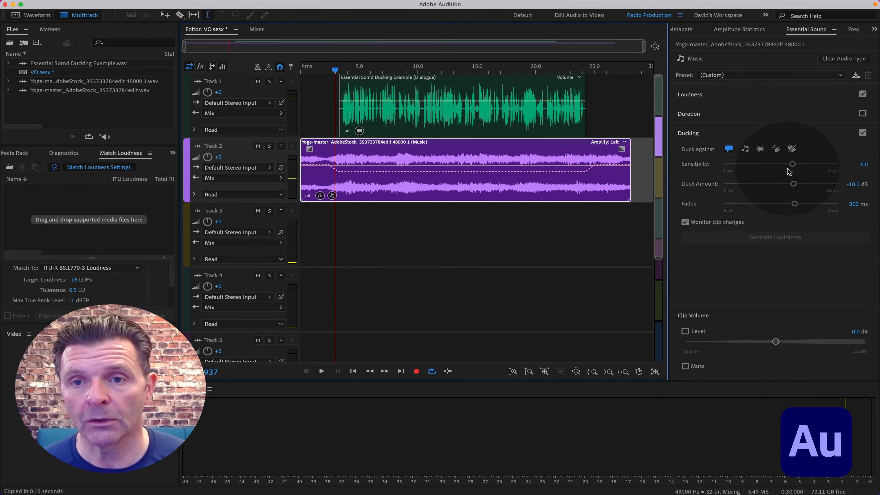
mouse_move(791, 173)
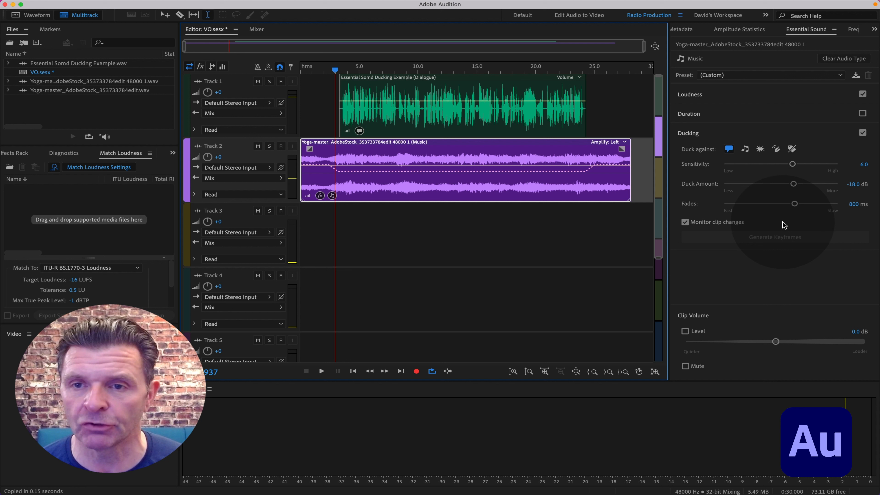
mouse_move(795, 185)
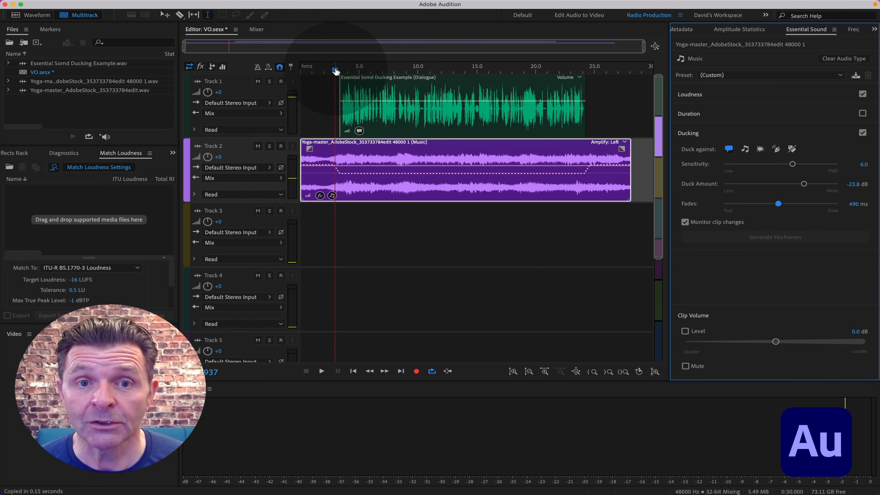
left_click(330, 69)
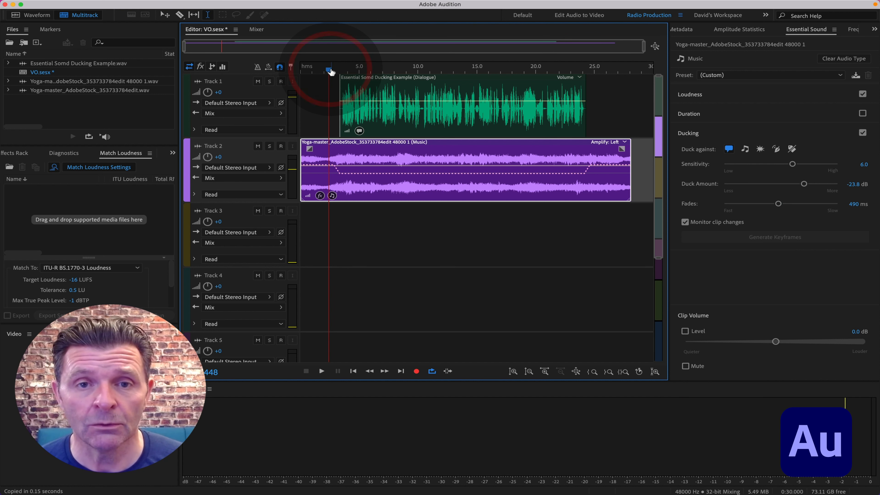
left_click(322, 371)
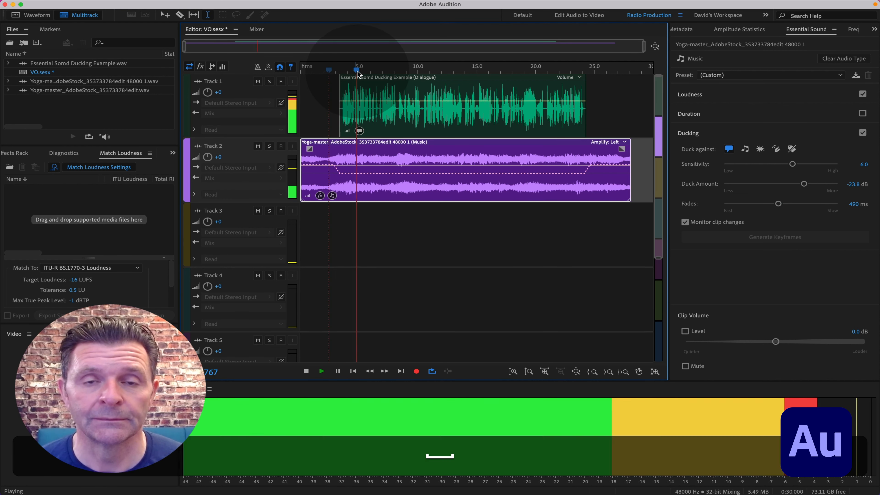
left_click(306, 371)
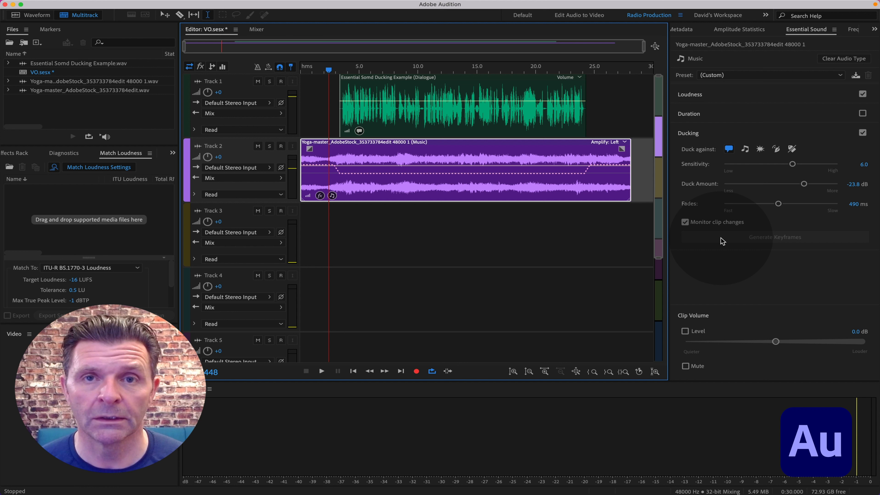
mouse_move(698, 230)
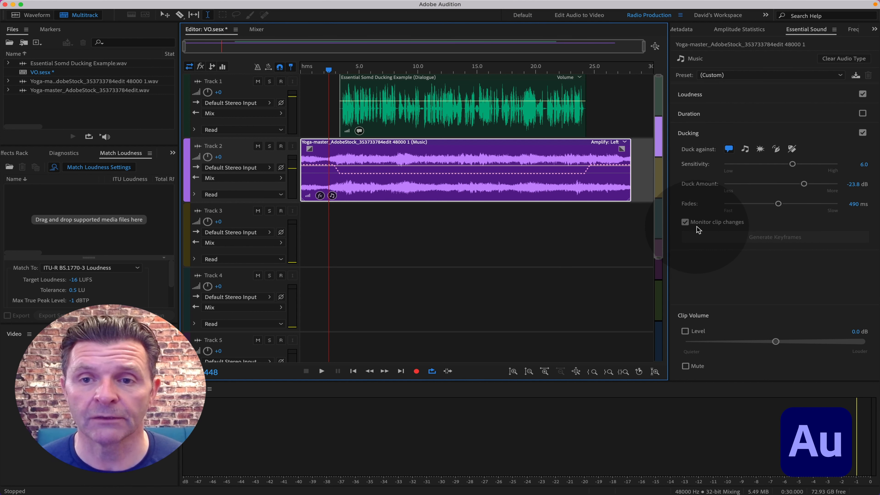
mouse_move(685, 222)
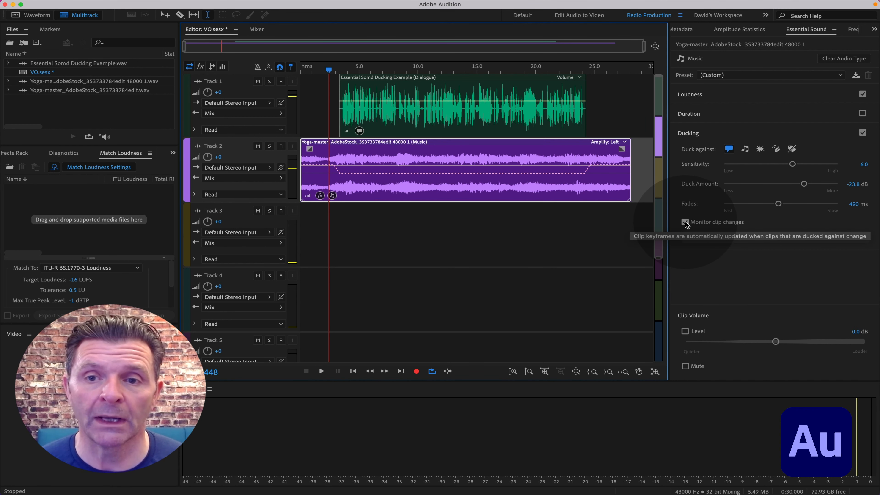
left_click(686, 222)
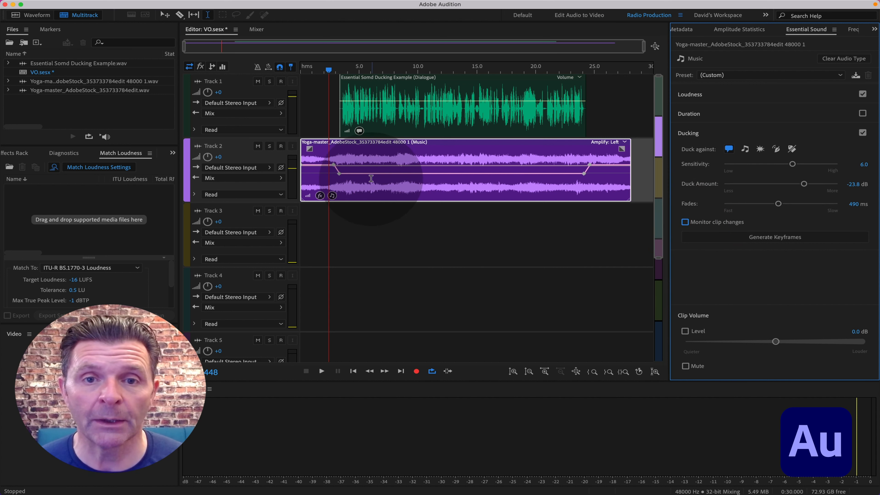
left_click(384, 175)
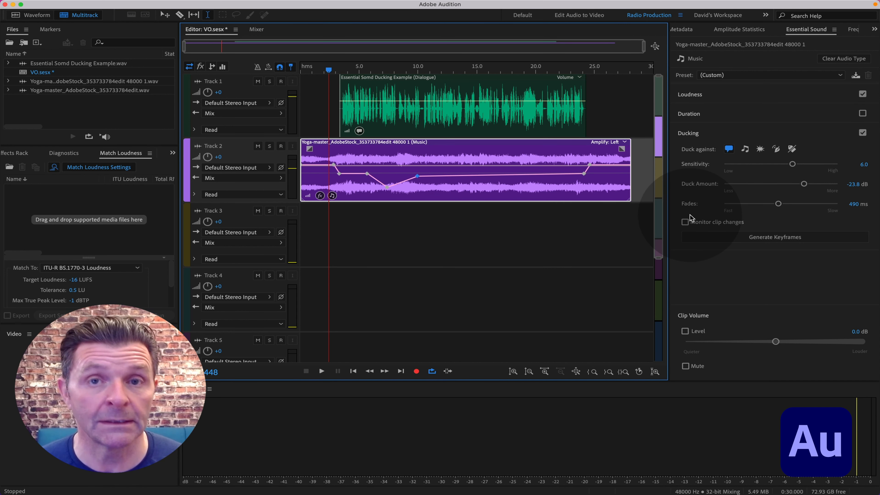
left_click(686, 222)
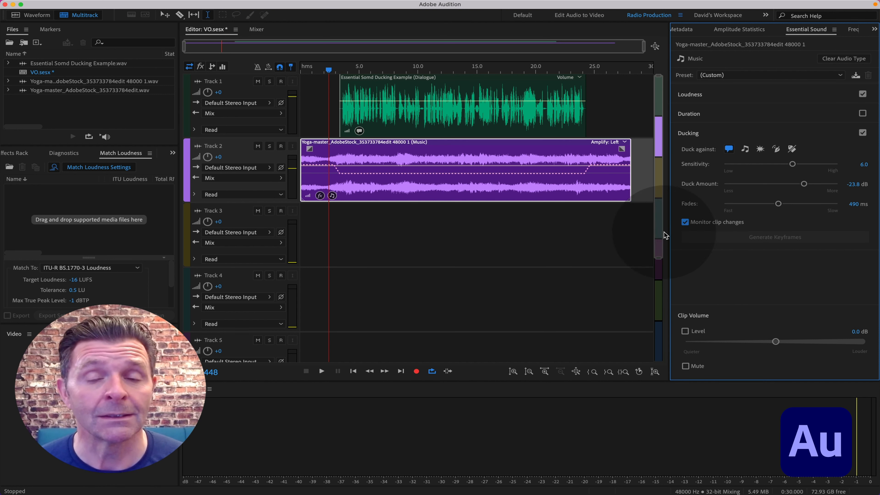
mouse_move(505, 253)
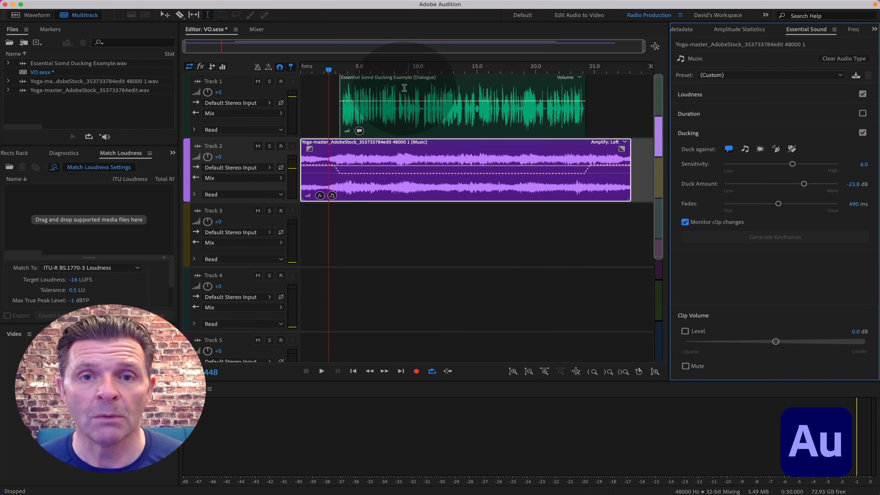
left_click(421, 107)
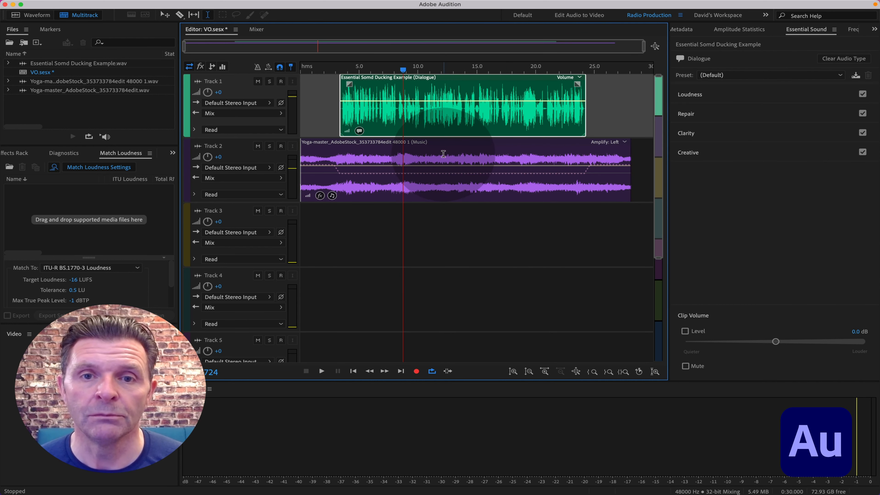
left_click(449, 168)
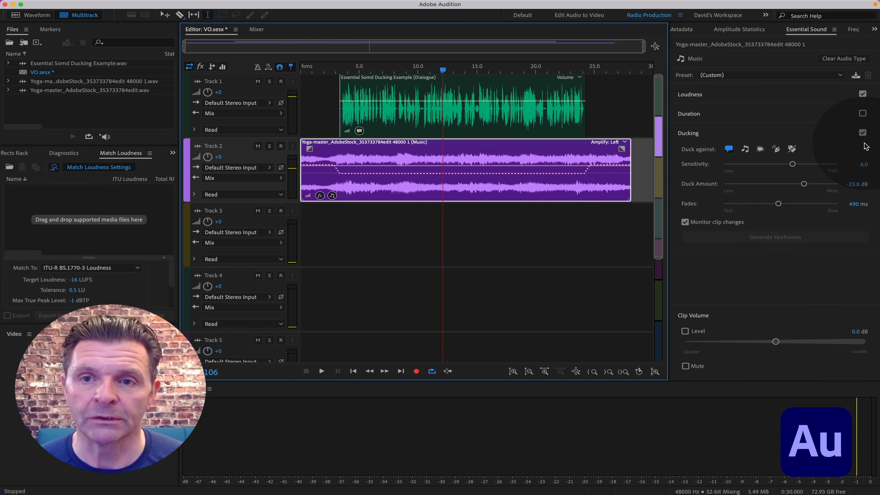